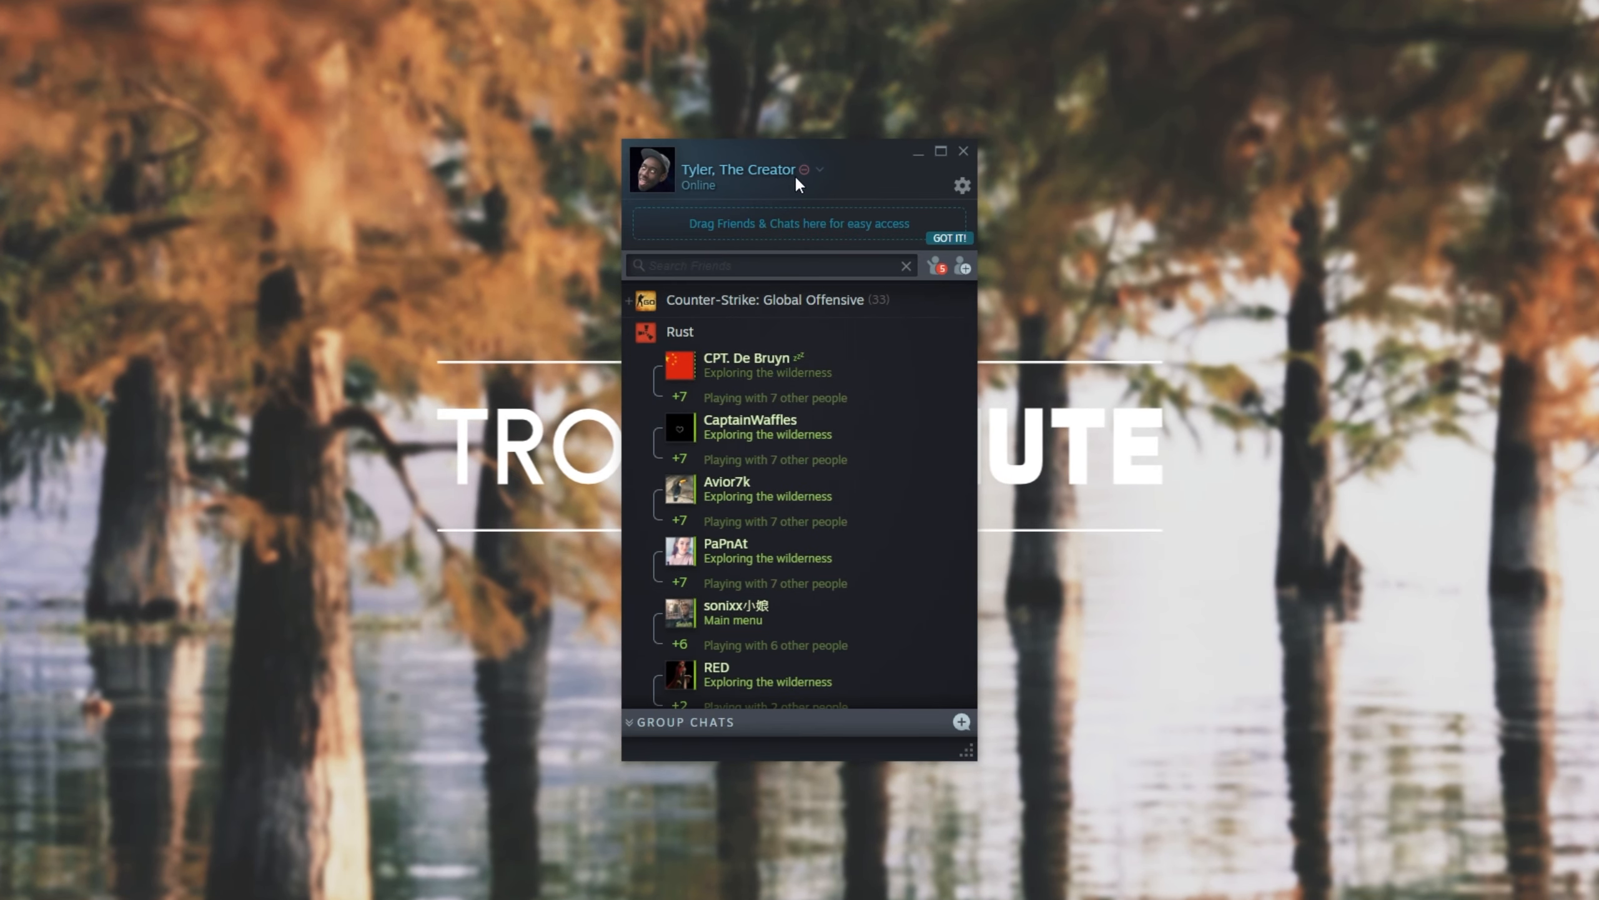
Step: Uncheck Do Not Disturb from the profile status menu so the account shows Online
left_click(819, 170)
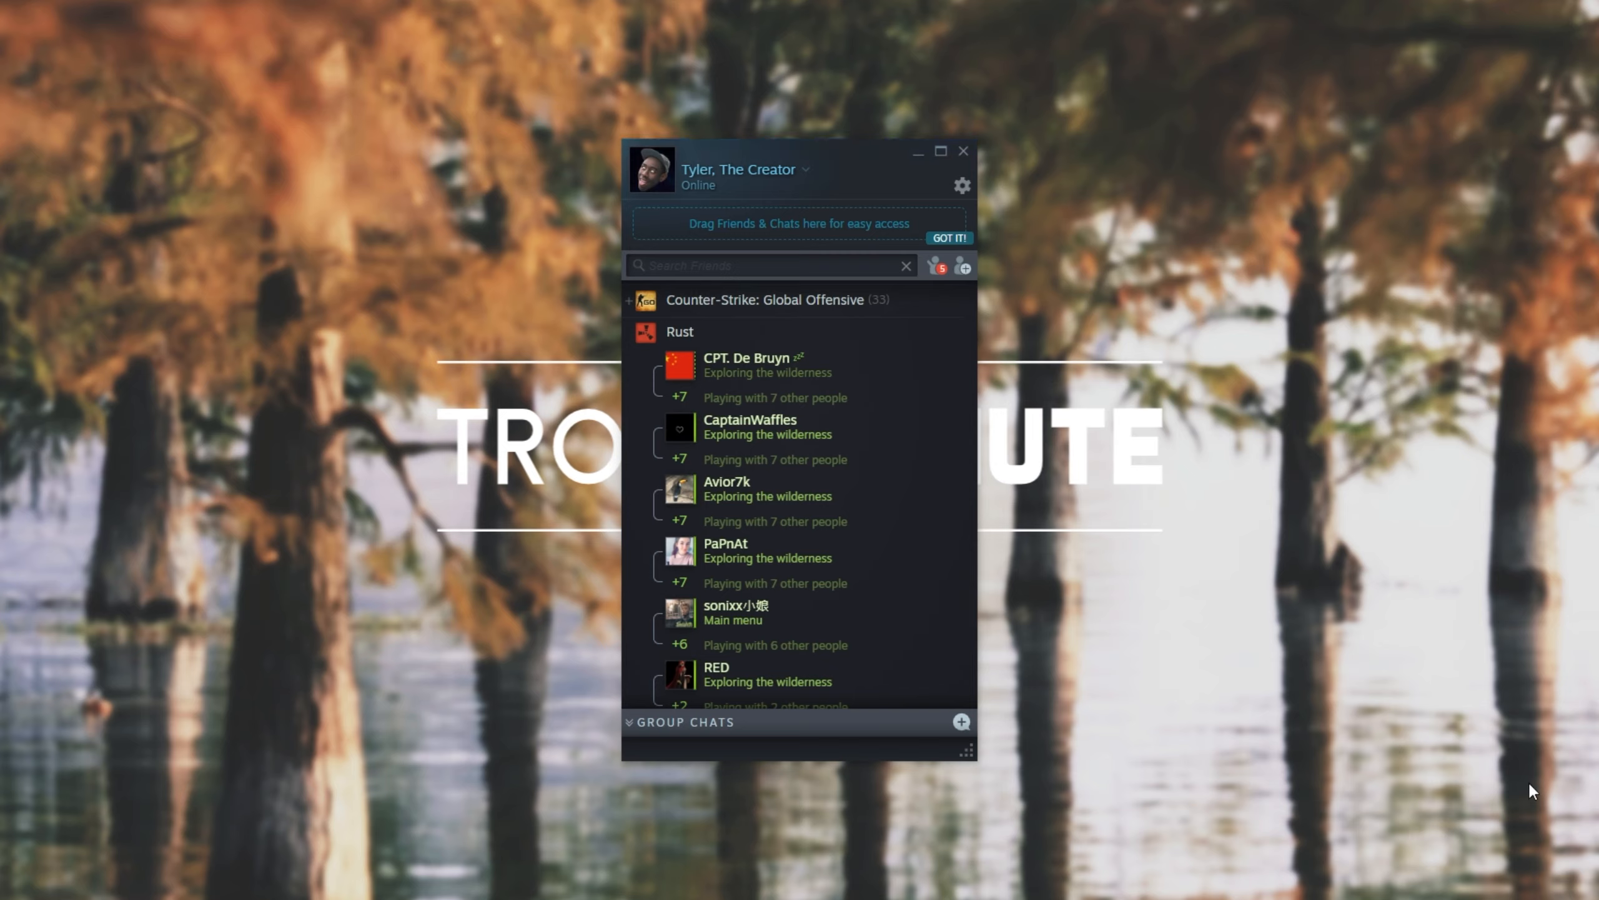
mouse_move(820, 177)
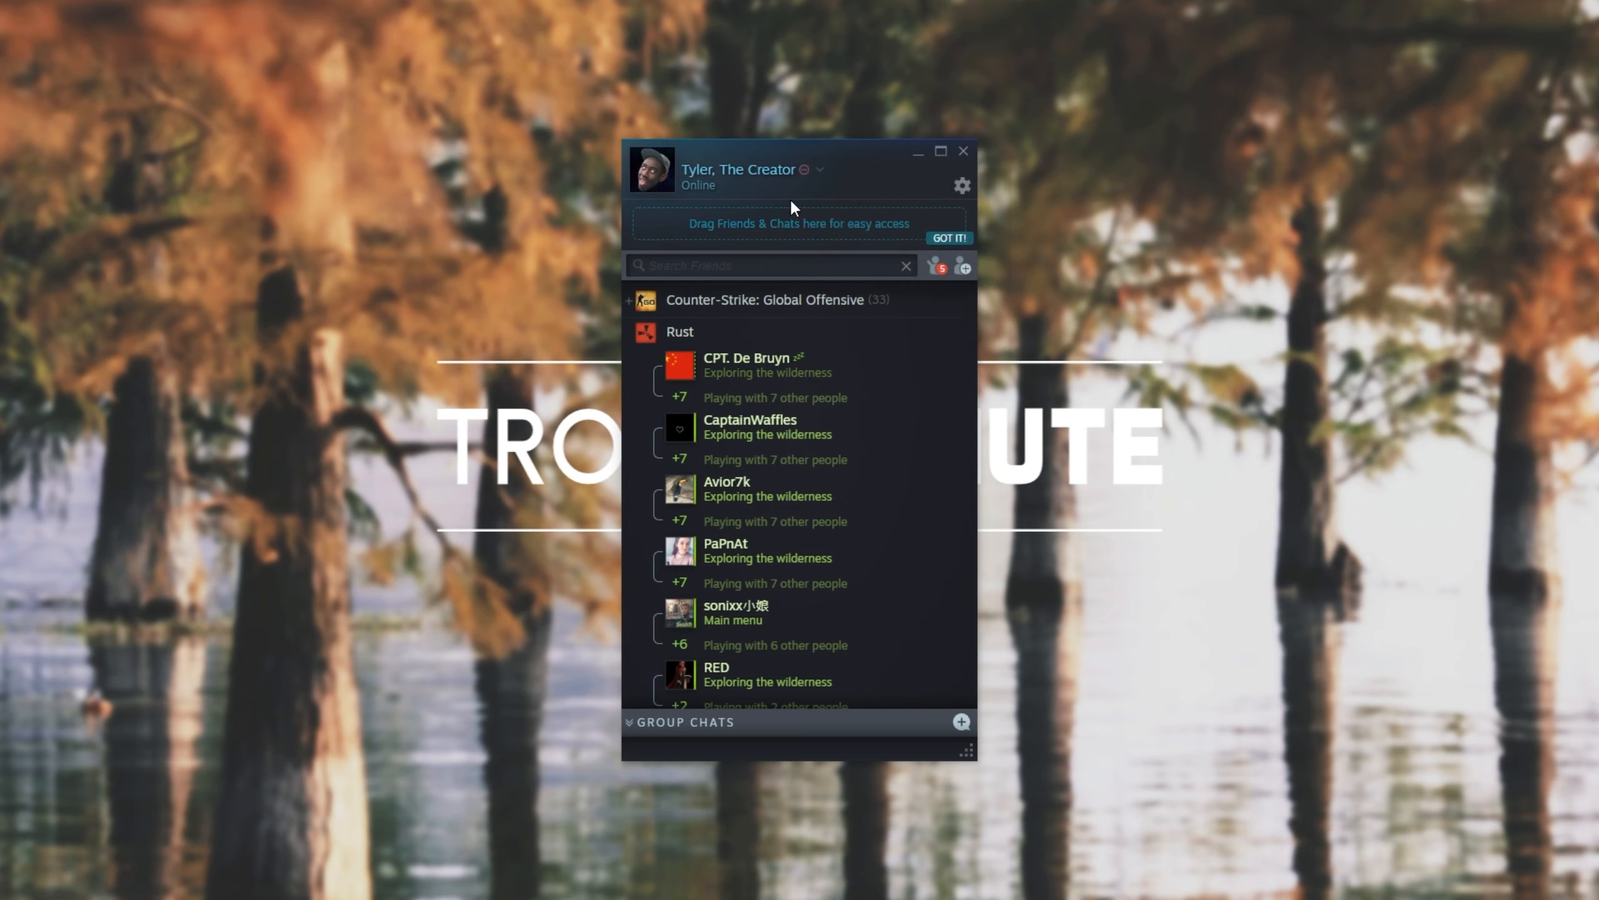
left_click(820, 170)
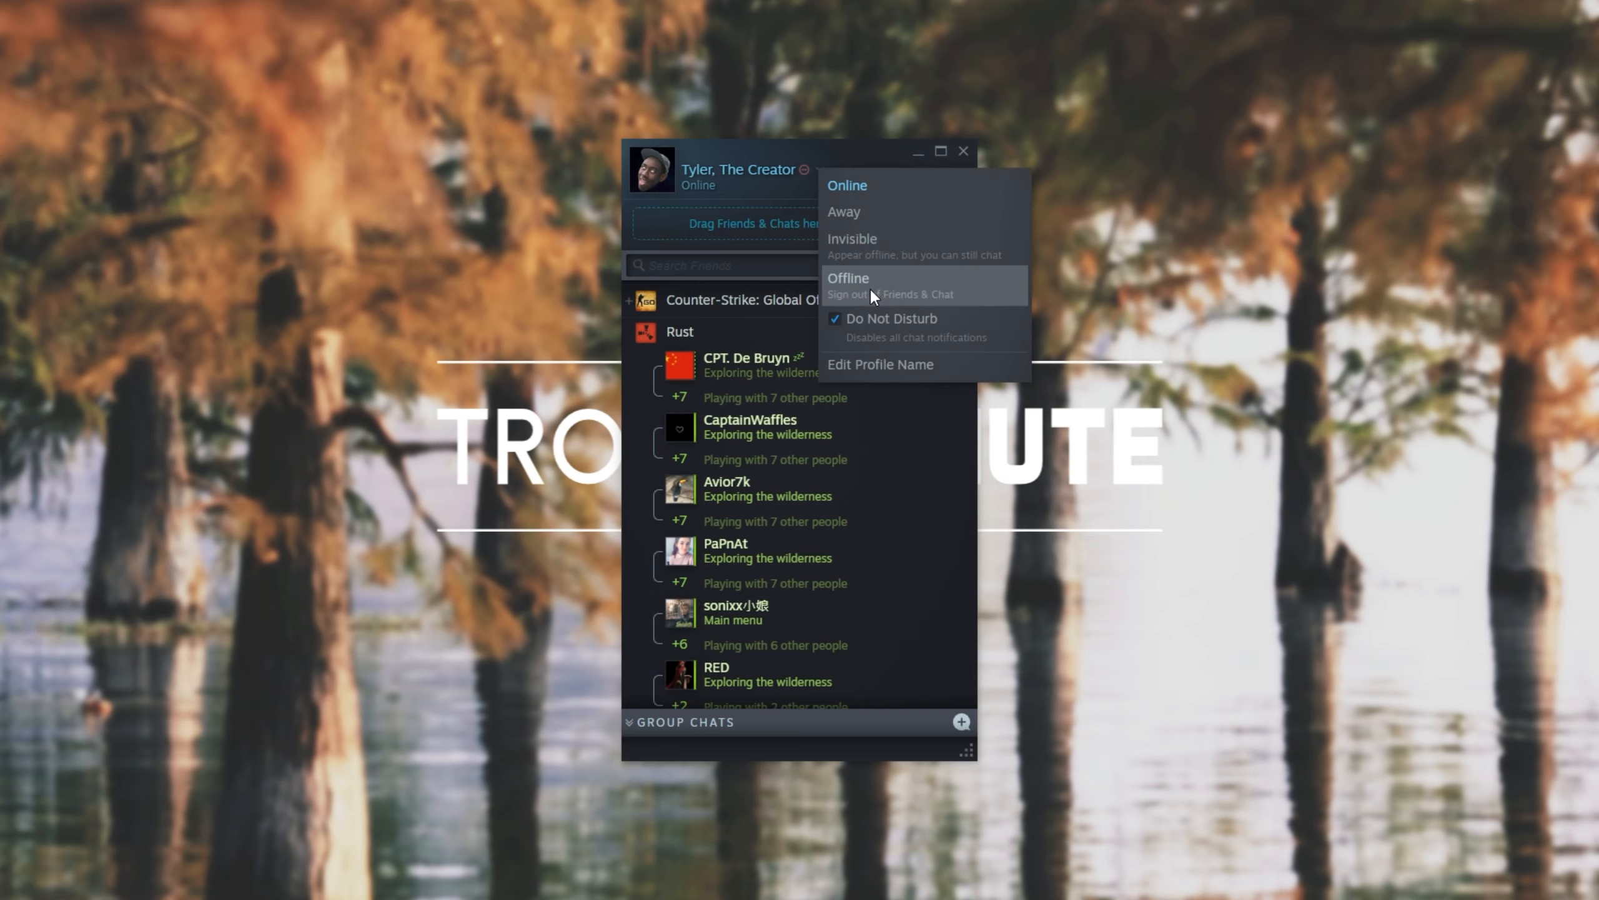
left_click(847, 185)
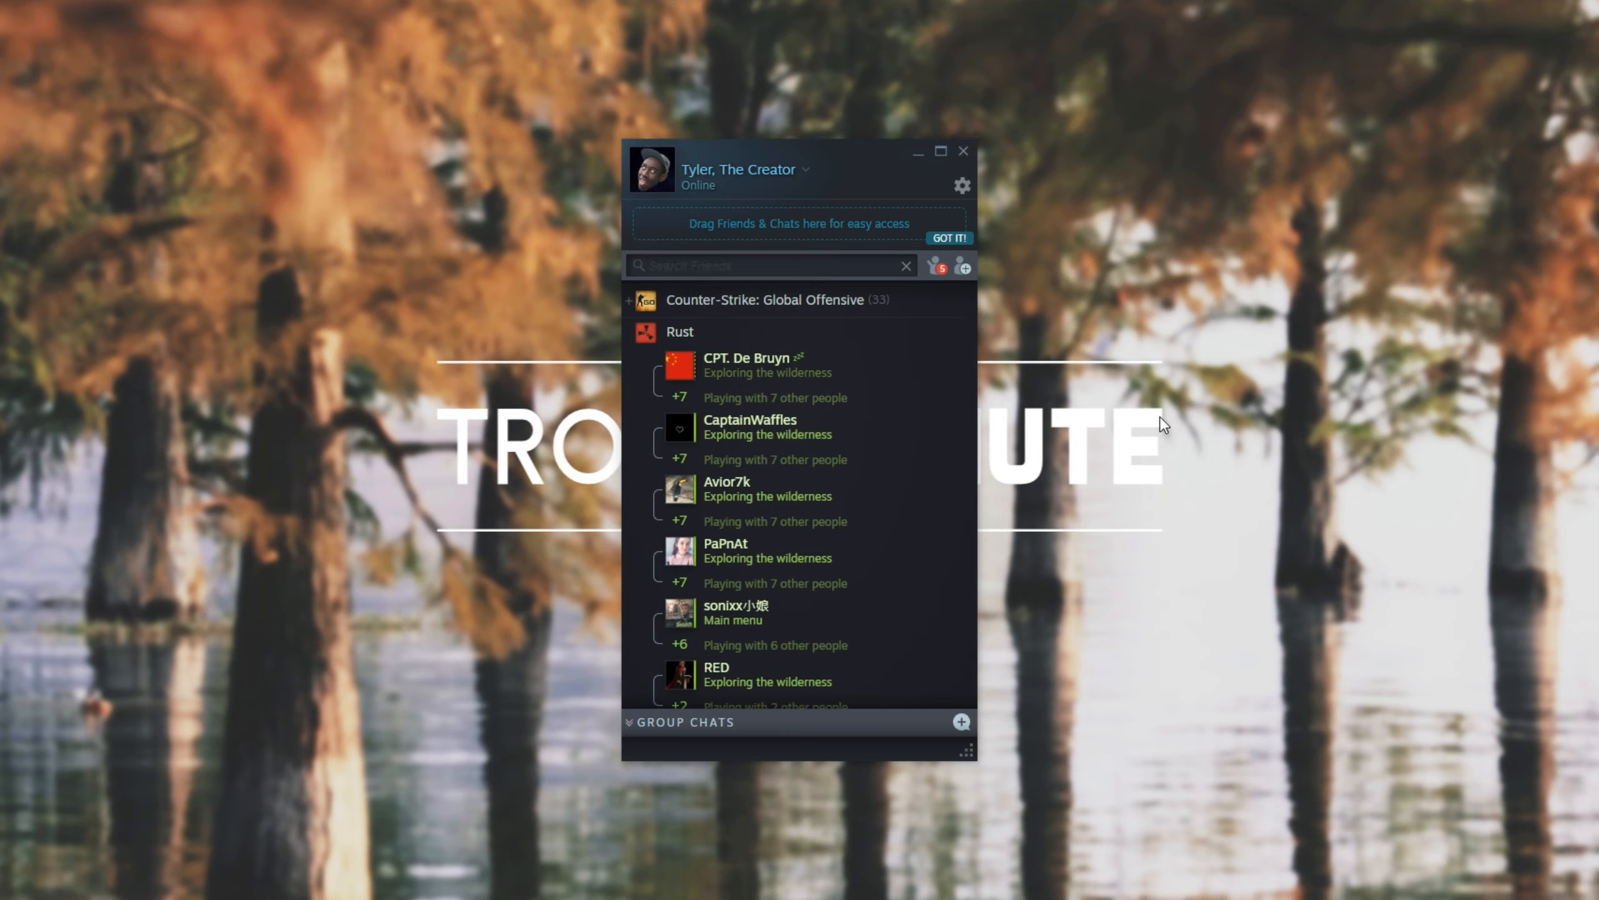
mouse_move(1181, 787)
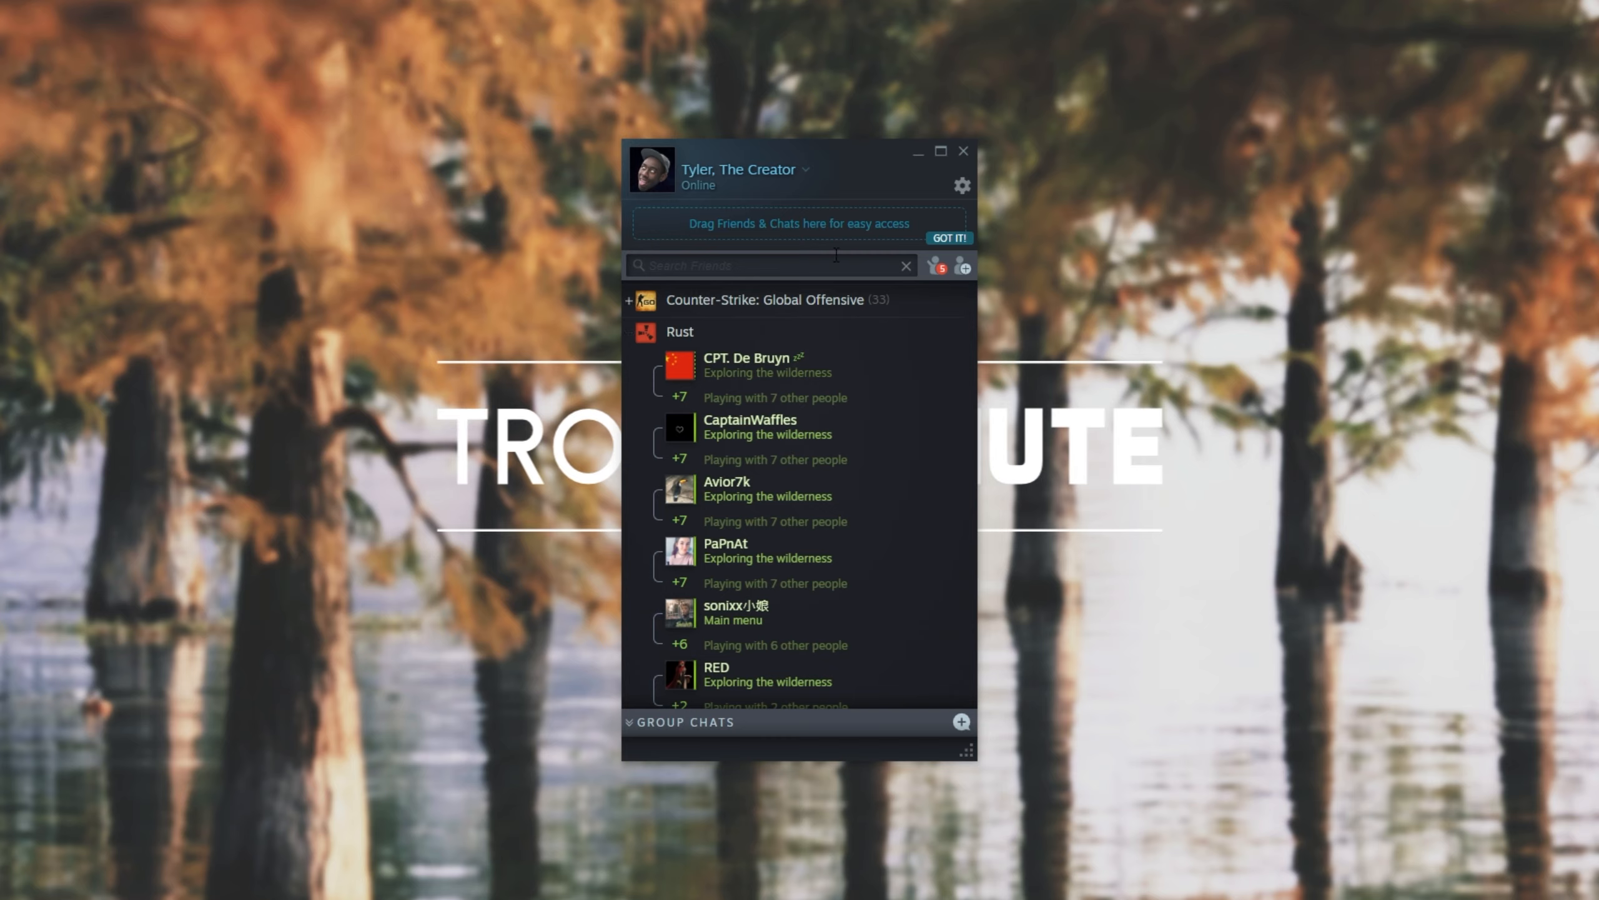
mouse_move(900, 222)
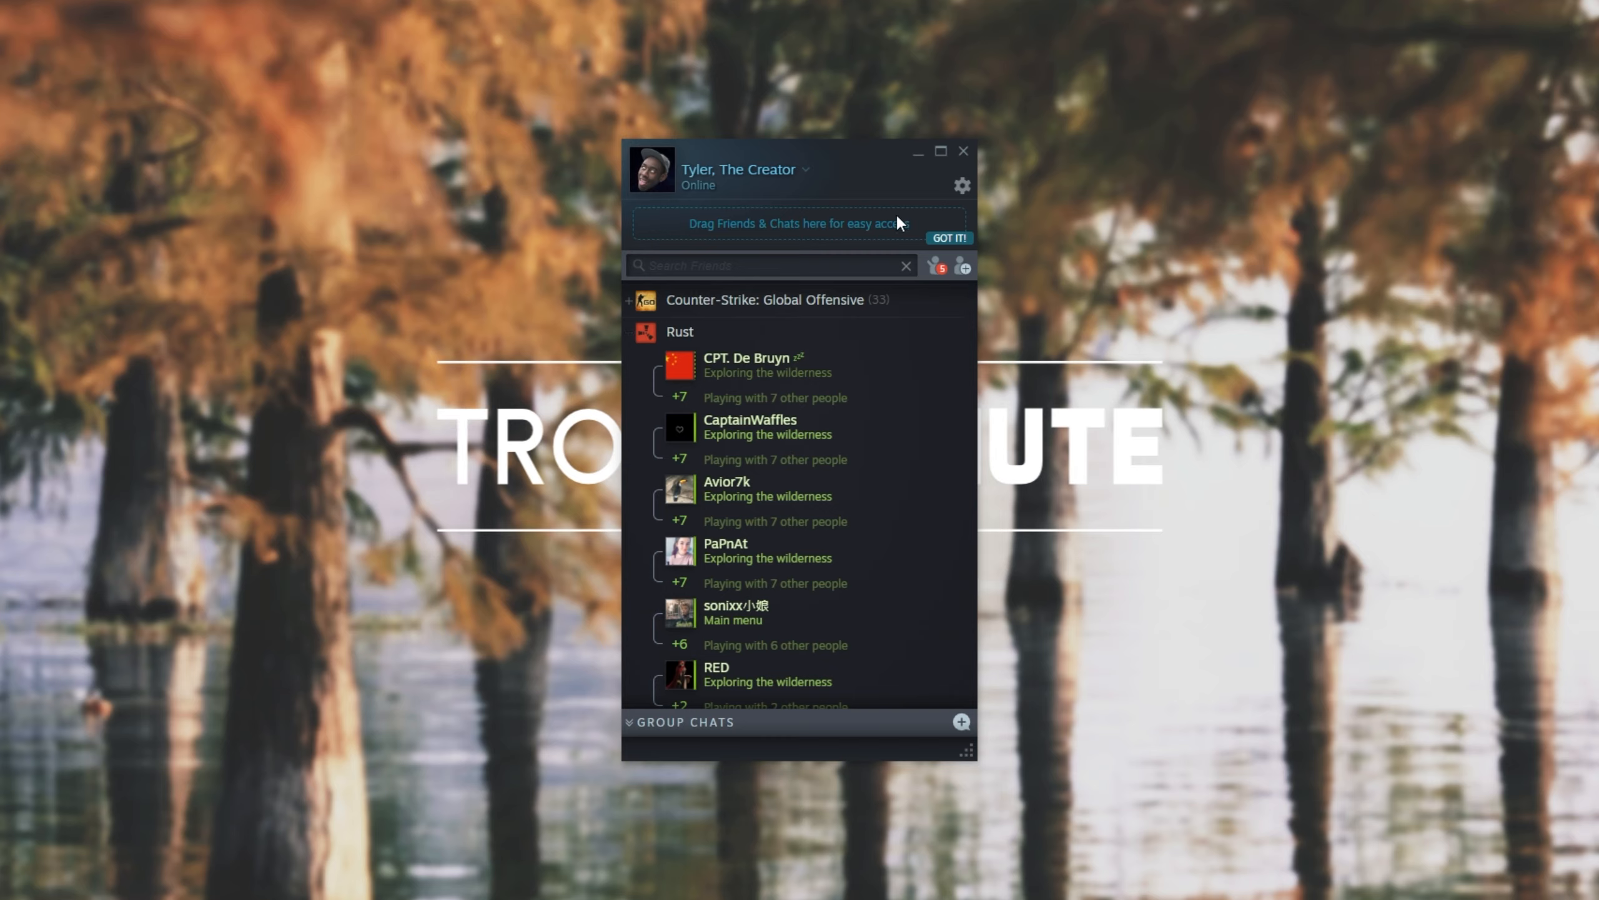
mouse_move(961, 186)
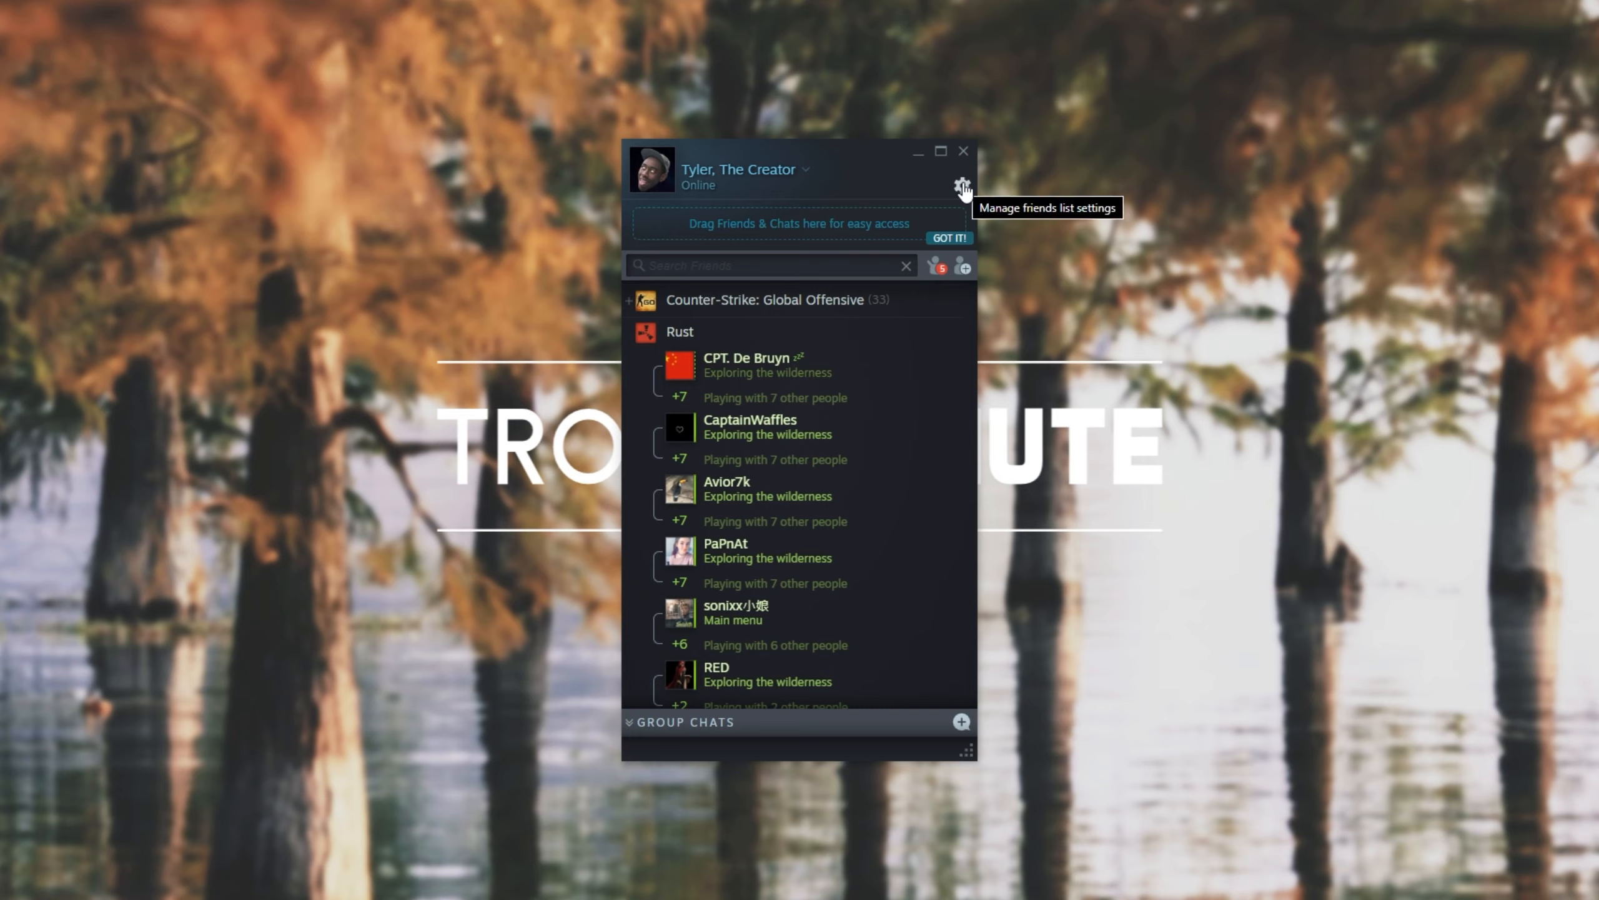
Step: Show the Notifications page of Friends List Settings with friend and chat event options
left_click(962, 183)
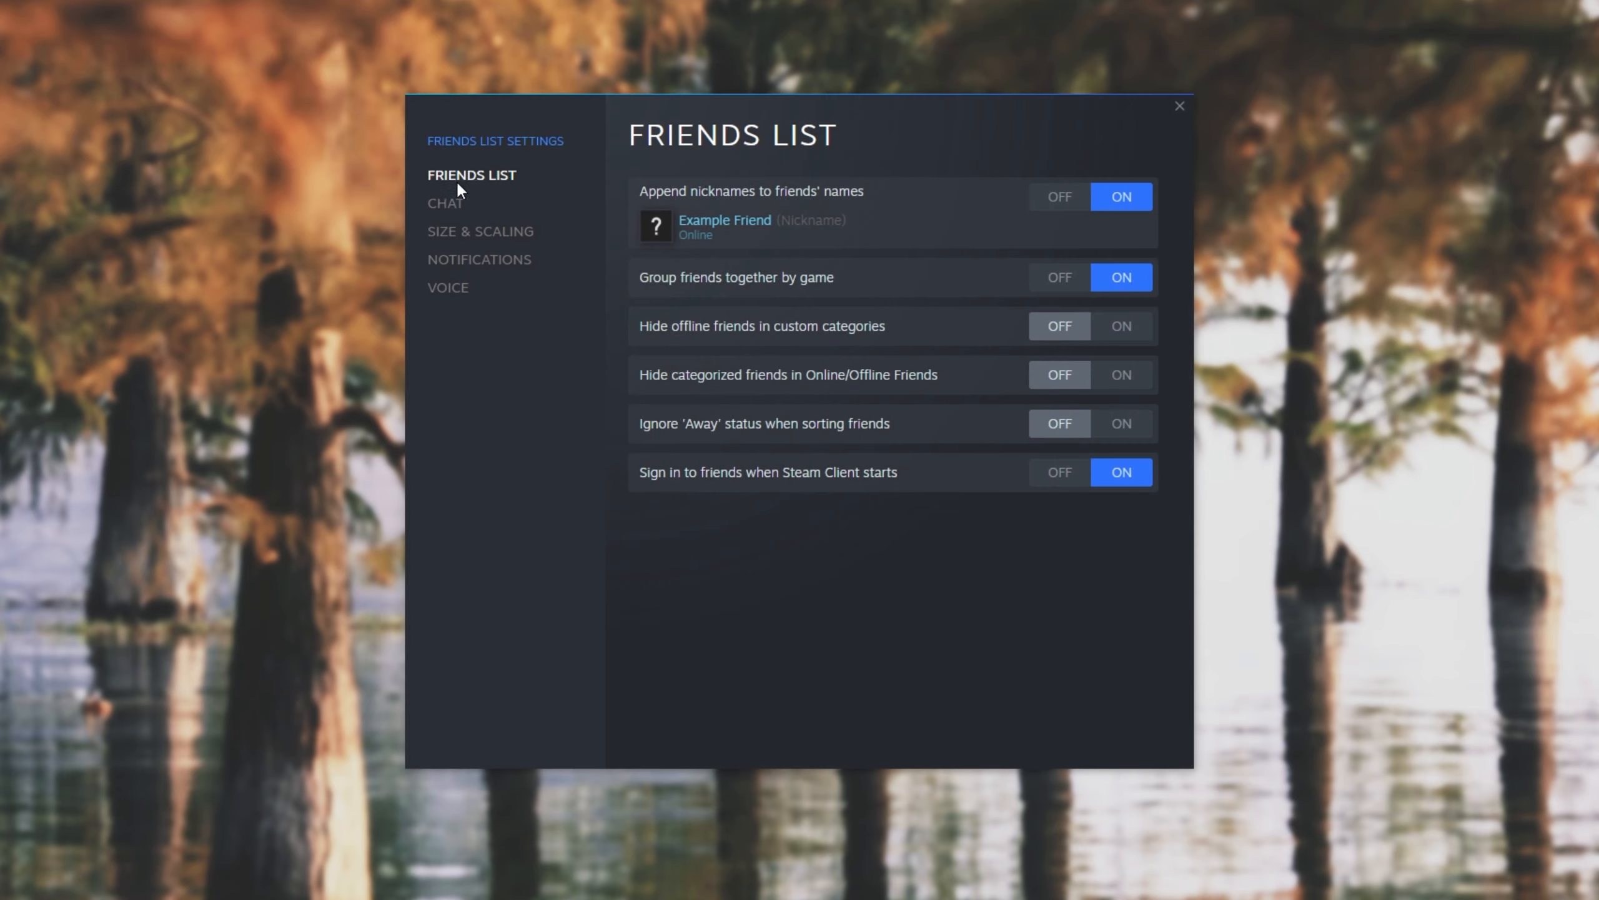
left_click(479, 258)
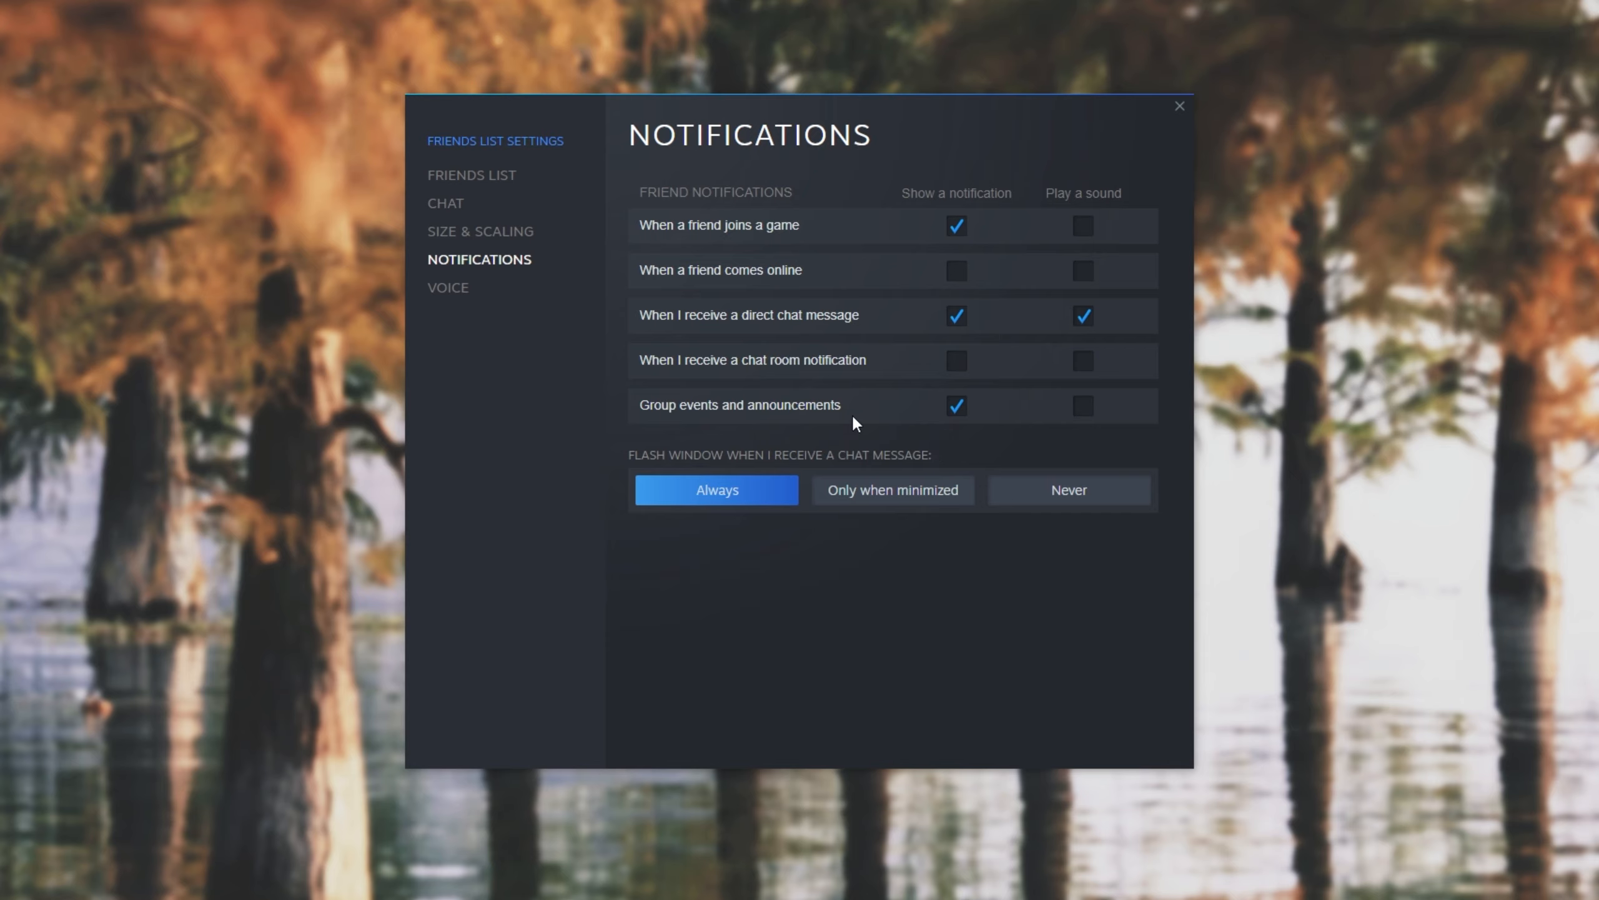
mouse_move(950, 162)
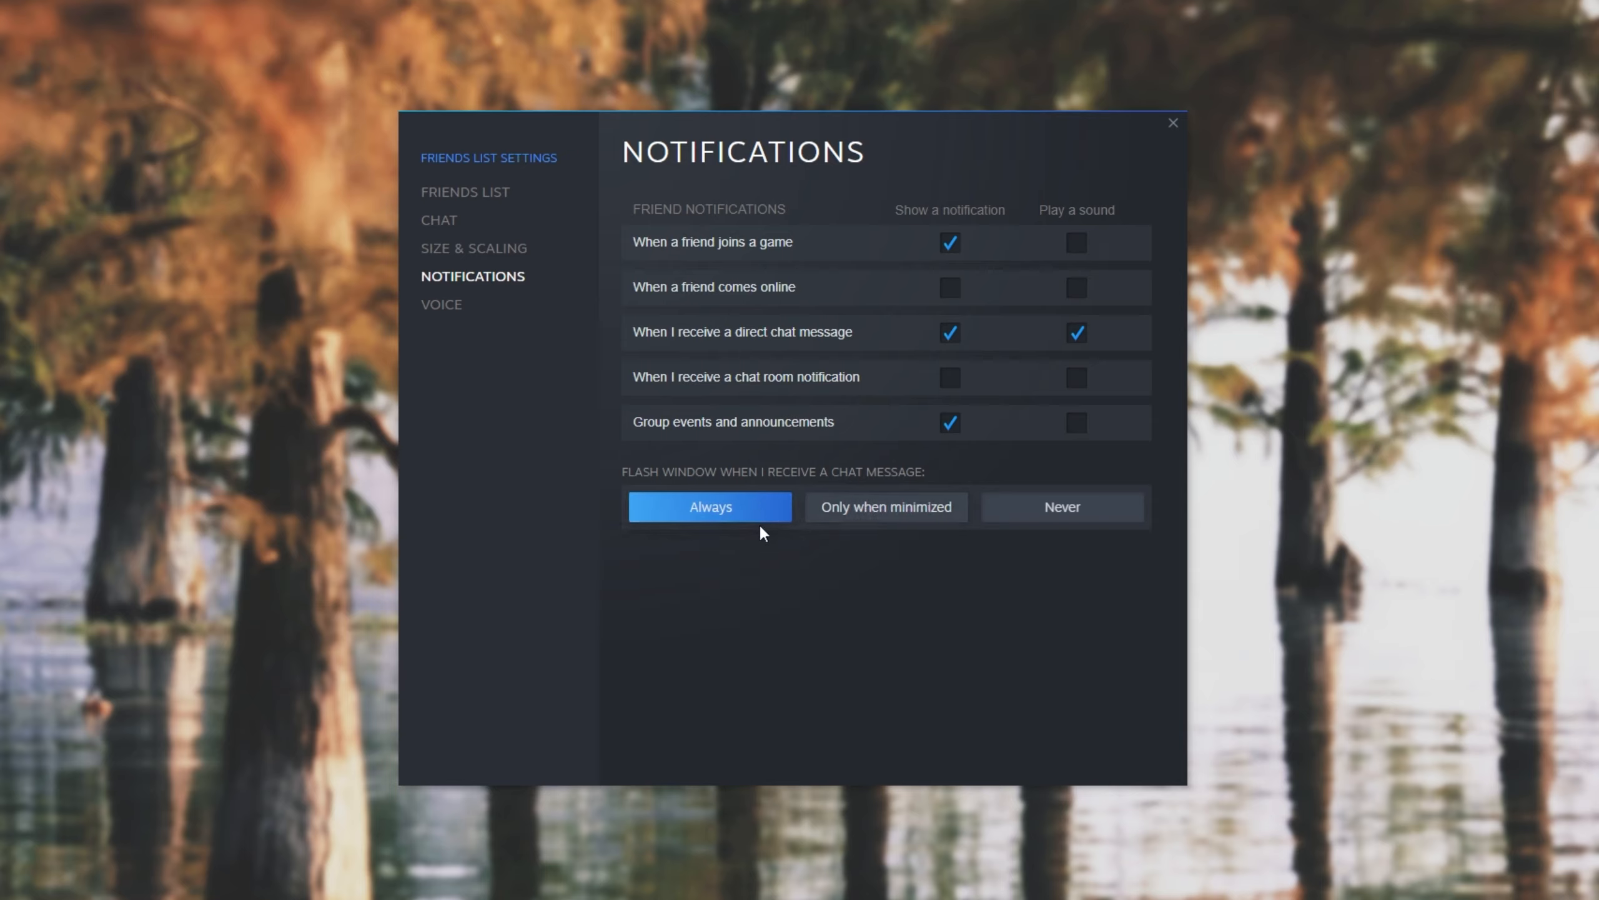
mouse_move(1099, 164)
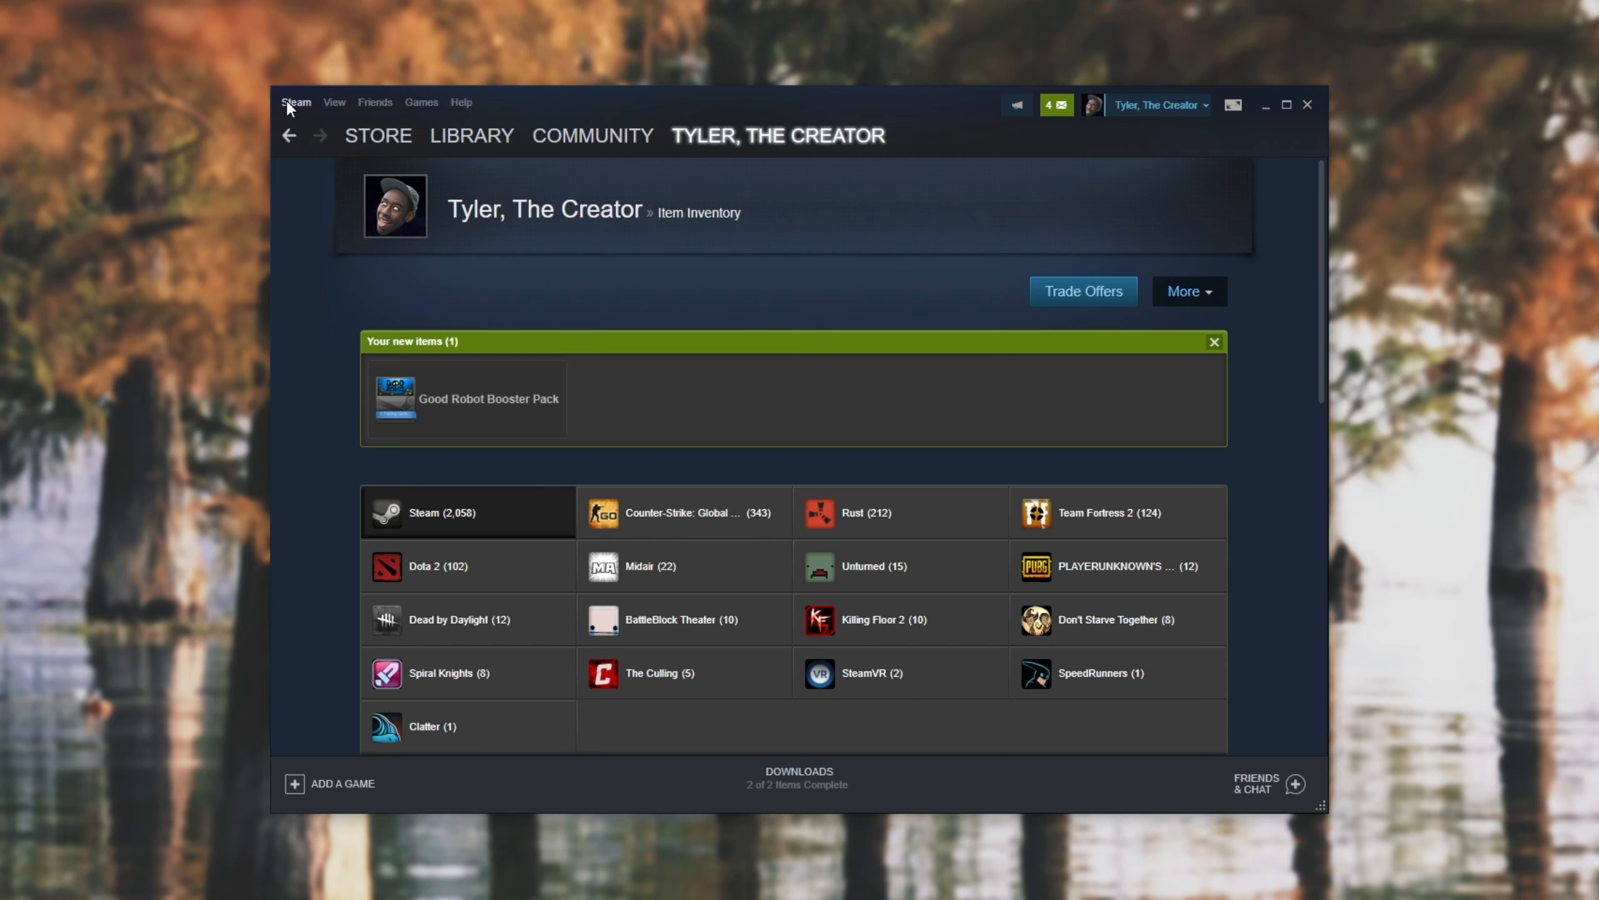
Step: Show the In-Game settings page confirming the Steam Overlay is enabled
left_click(295, 102)
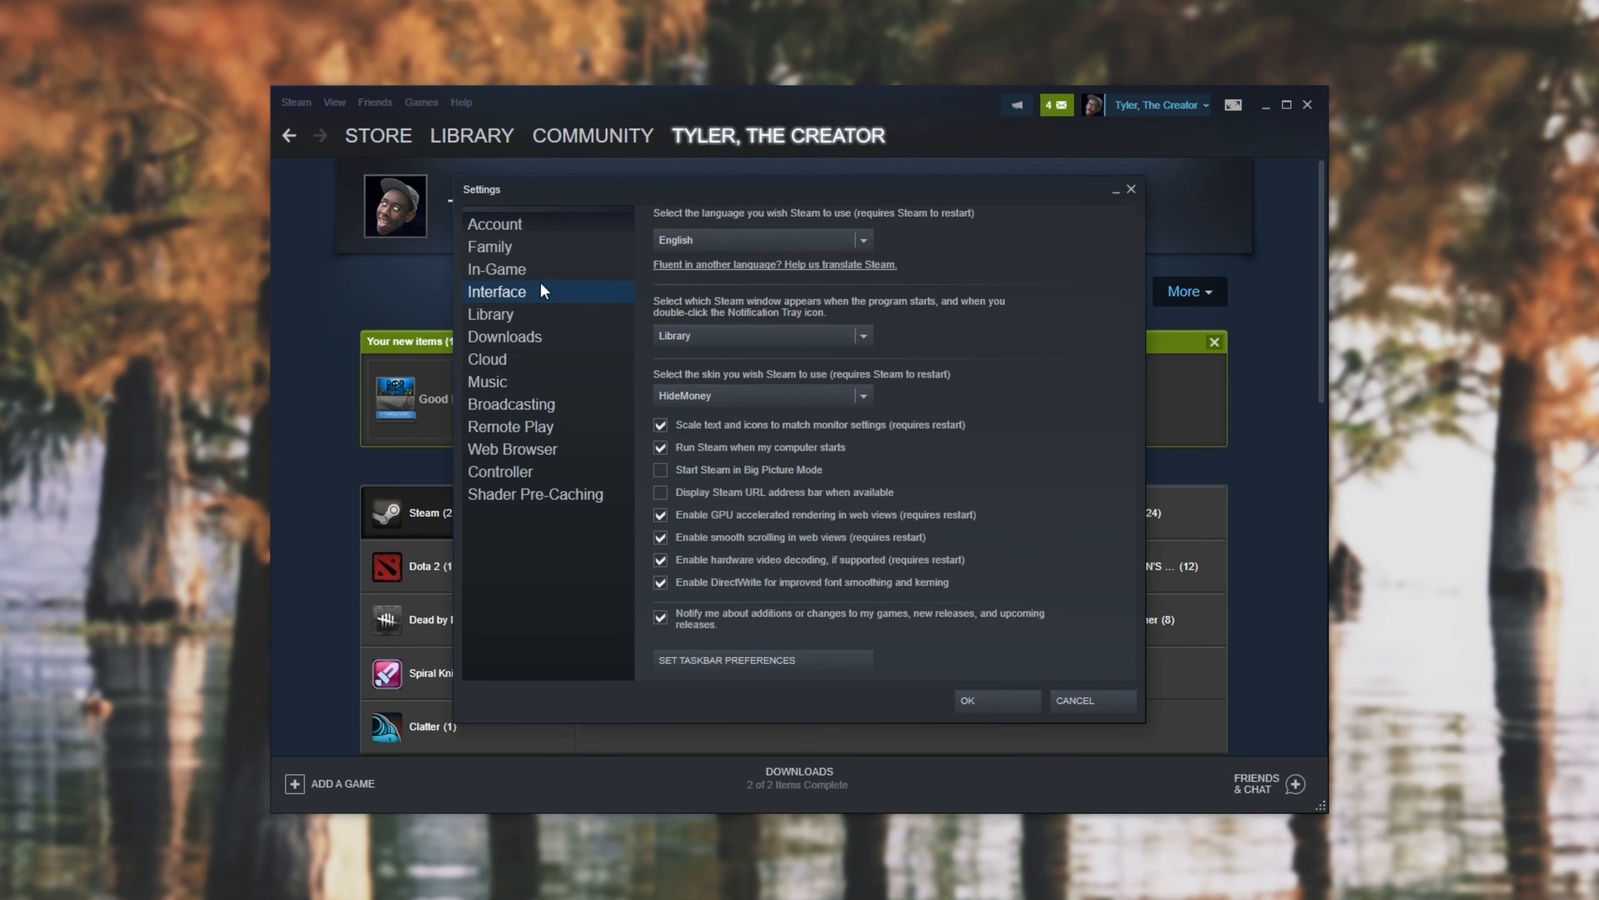
left_click(497, 268)
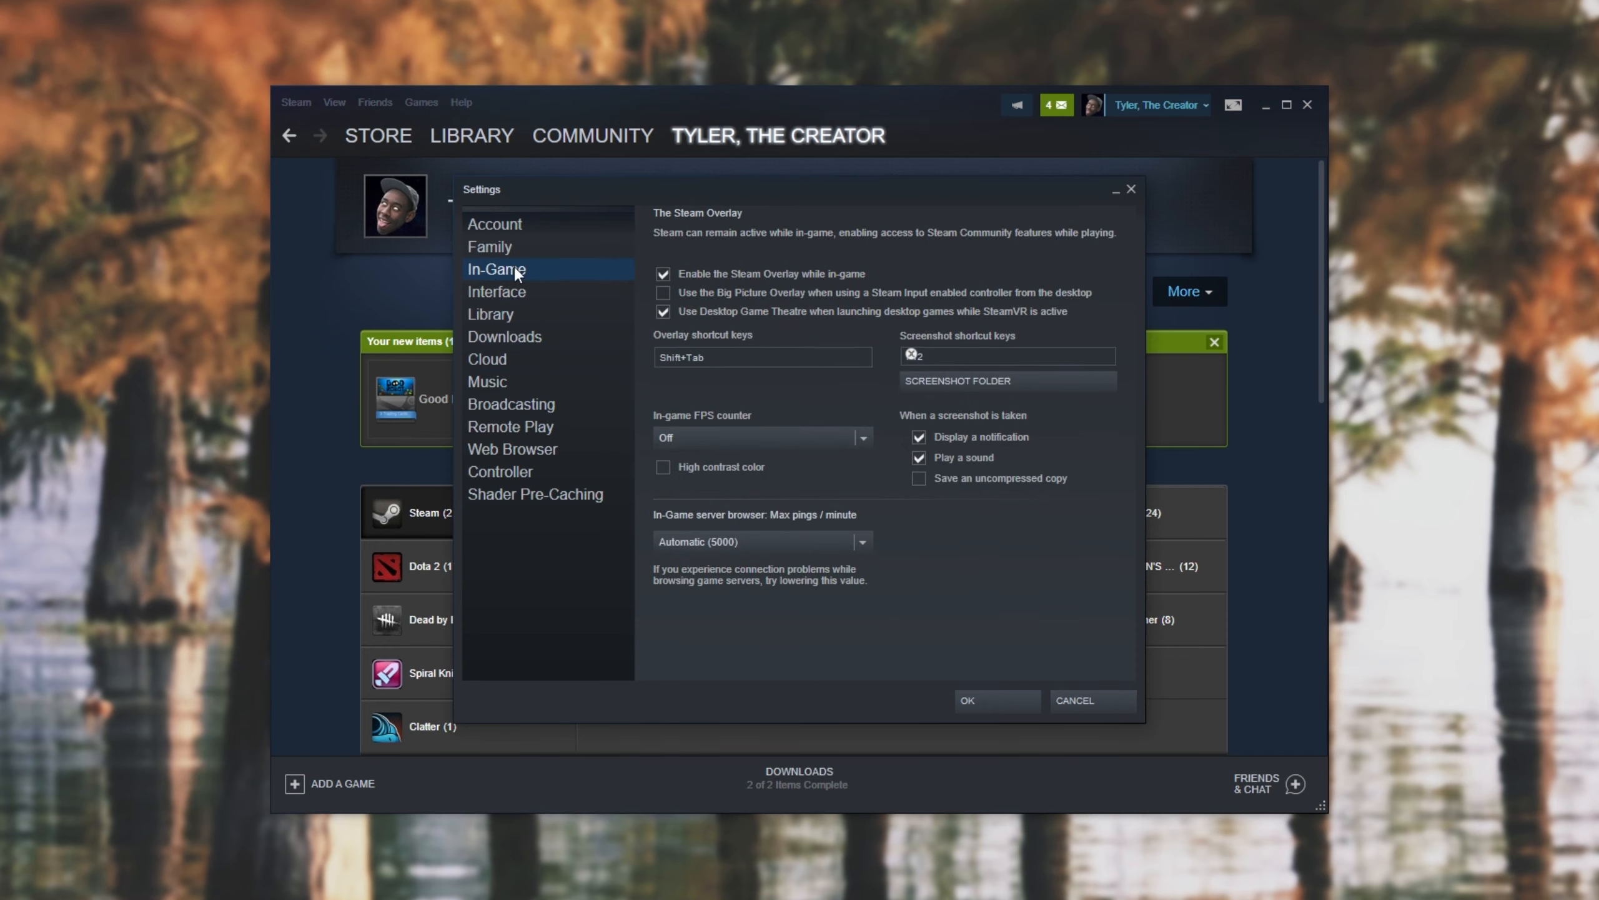
mouse_move(688, 275)
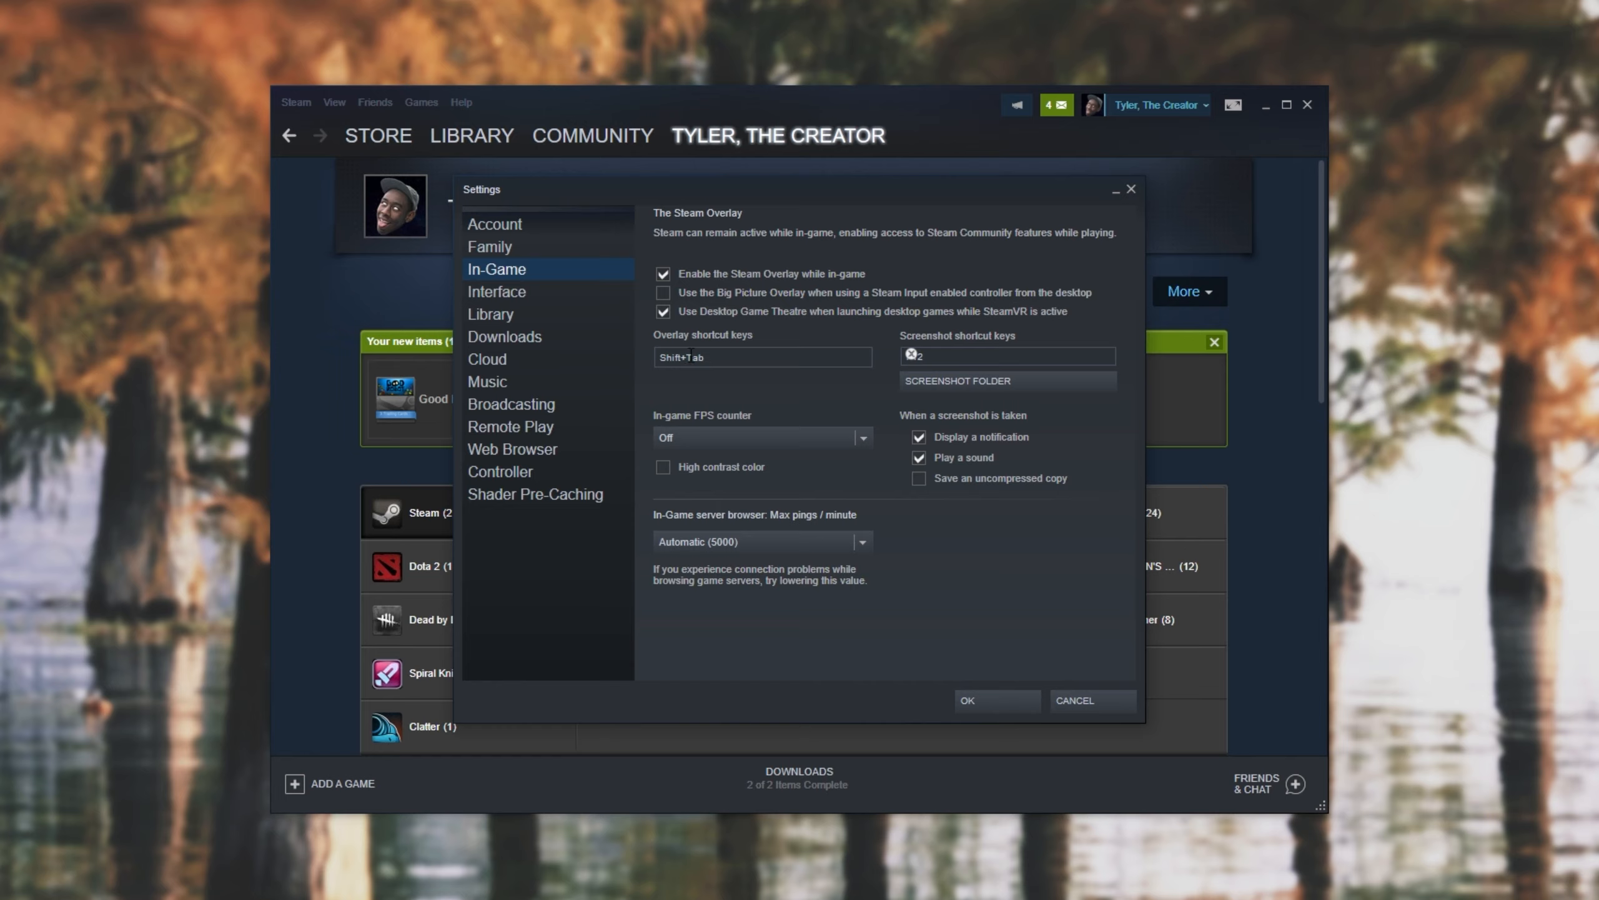
mouse_move(743, 271)
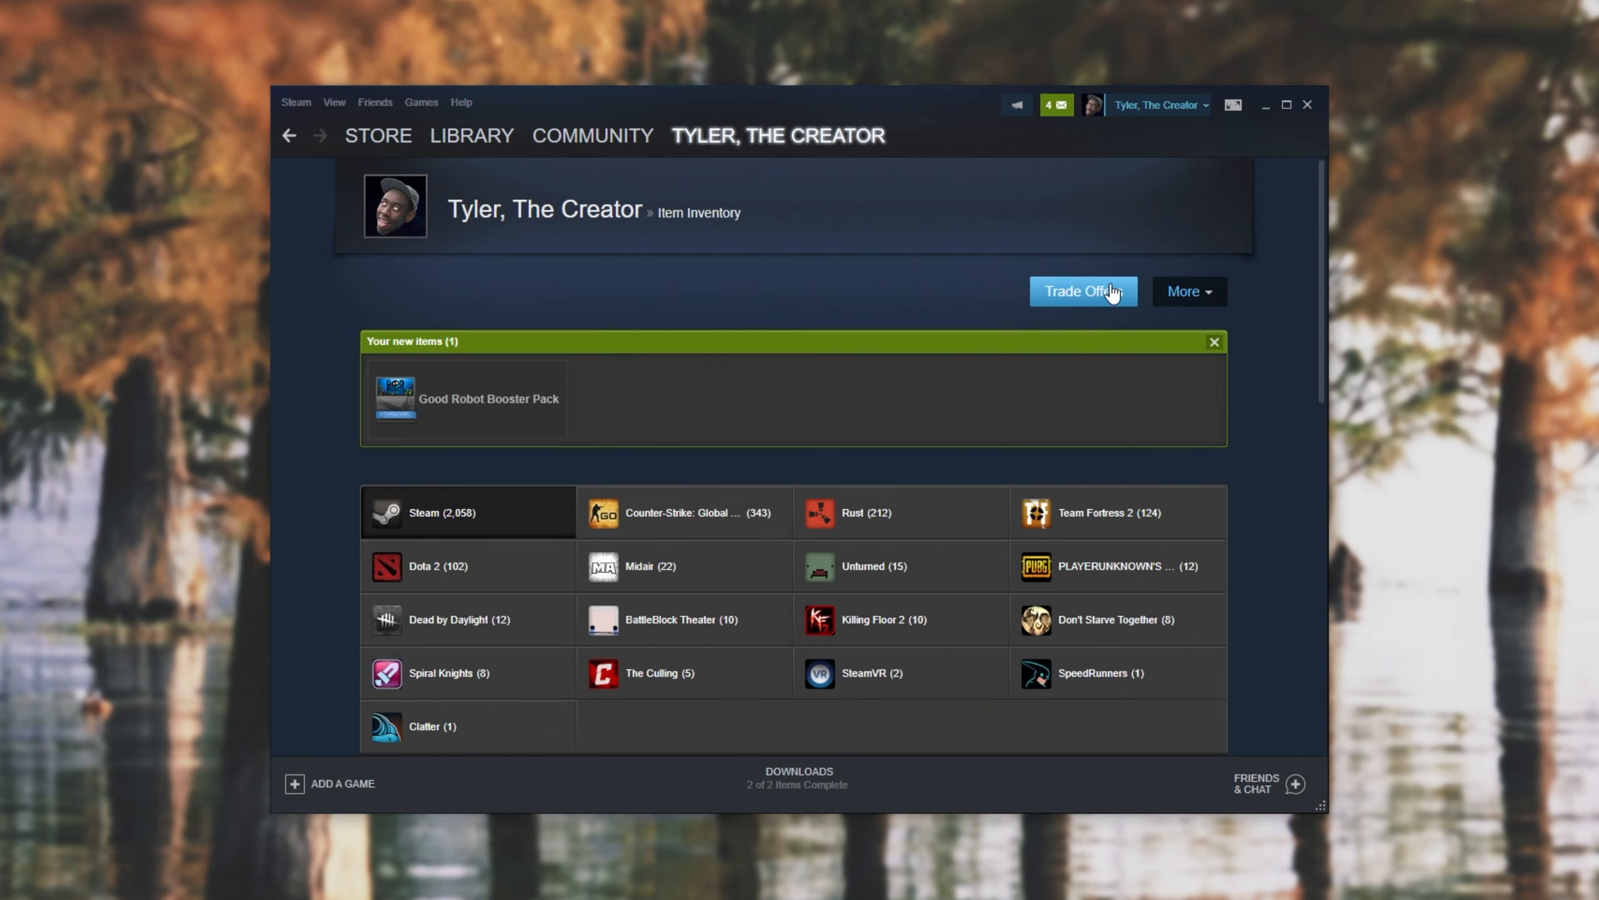
mouse_move(1256, 131)
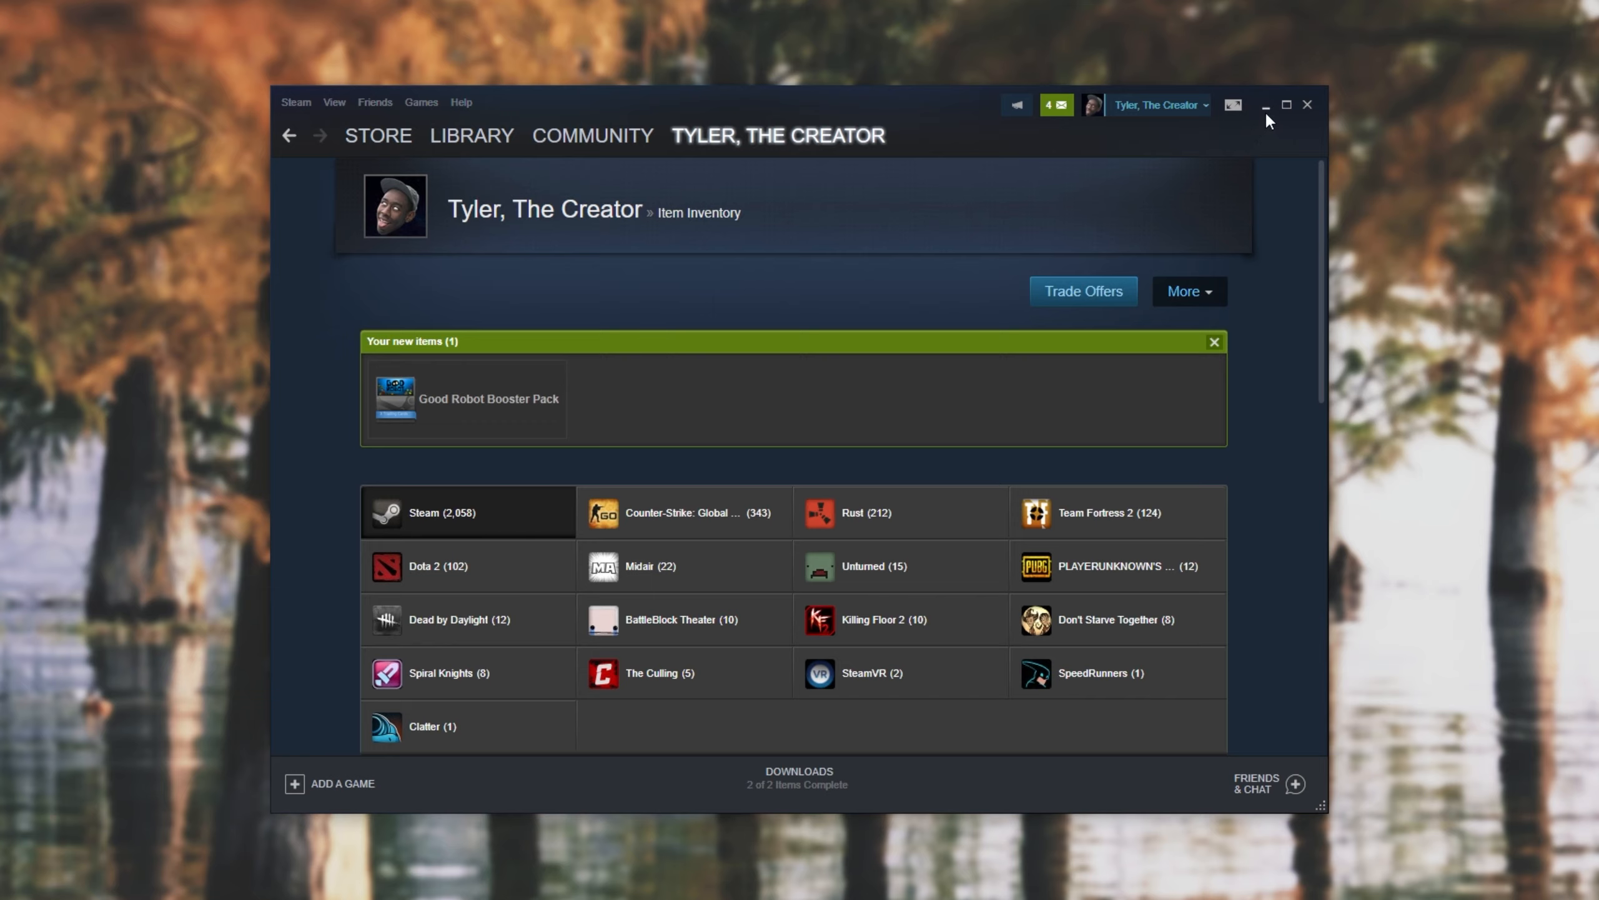
Step: Minimize the main Steam client, leaving only the friends list on the desktop
left_click(1296, 784)
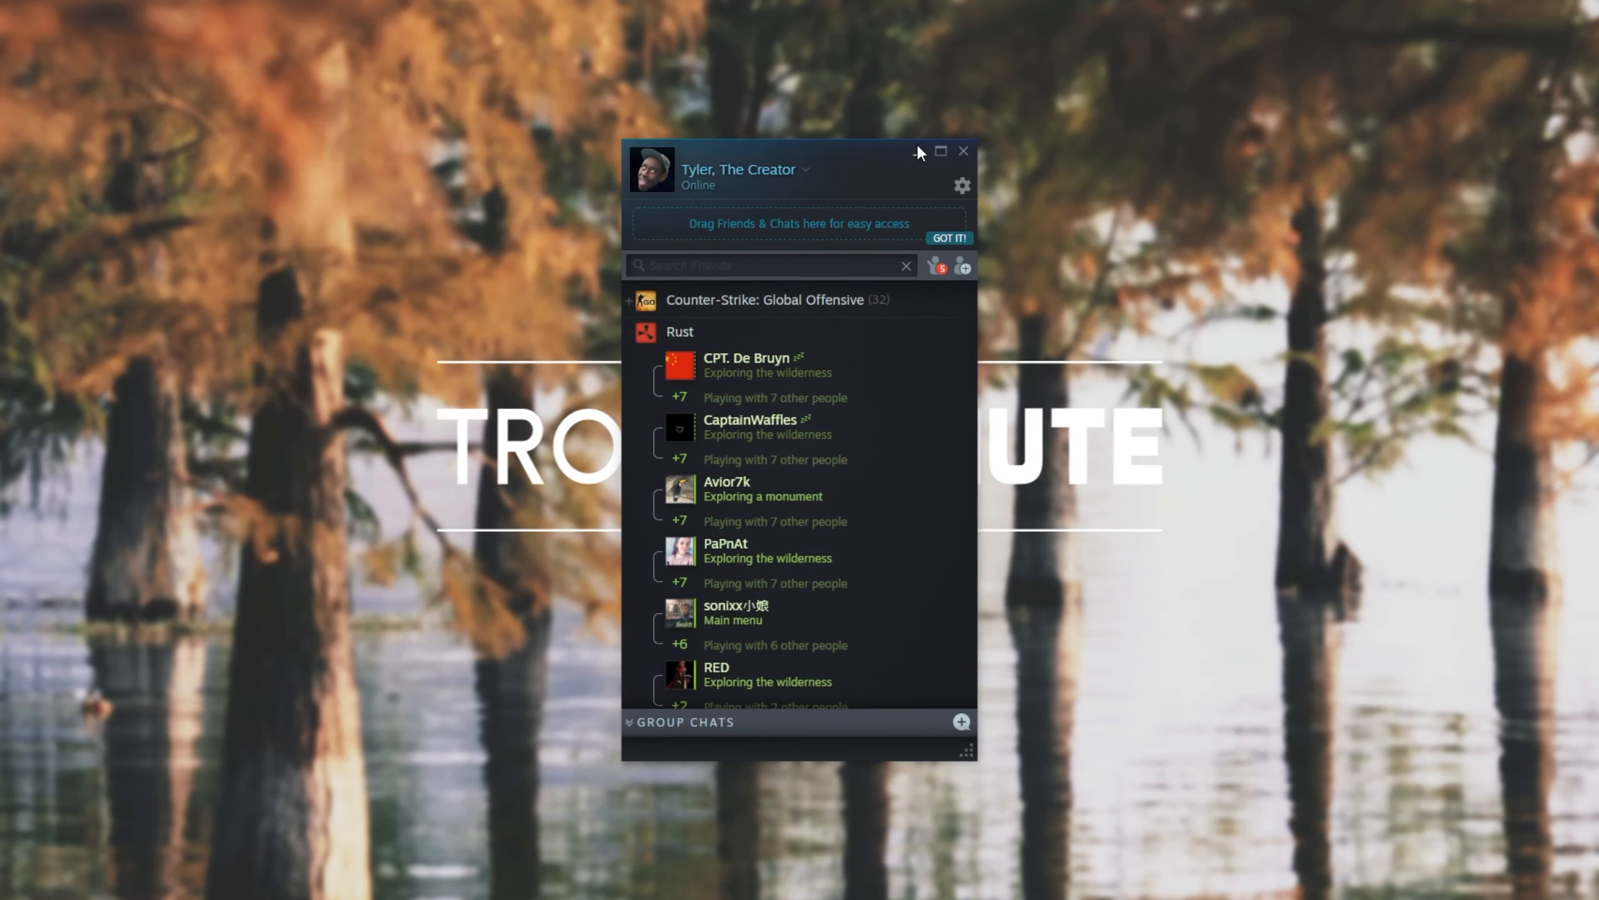